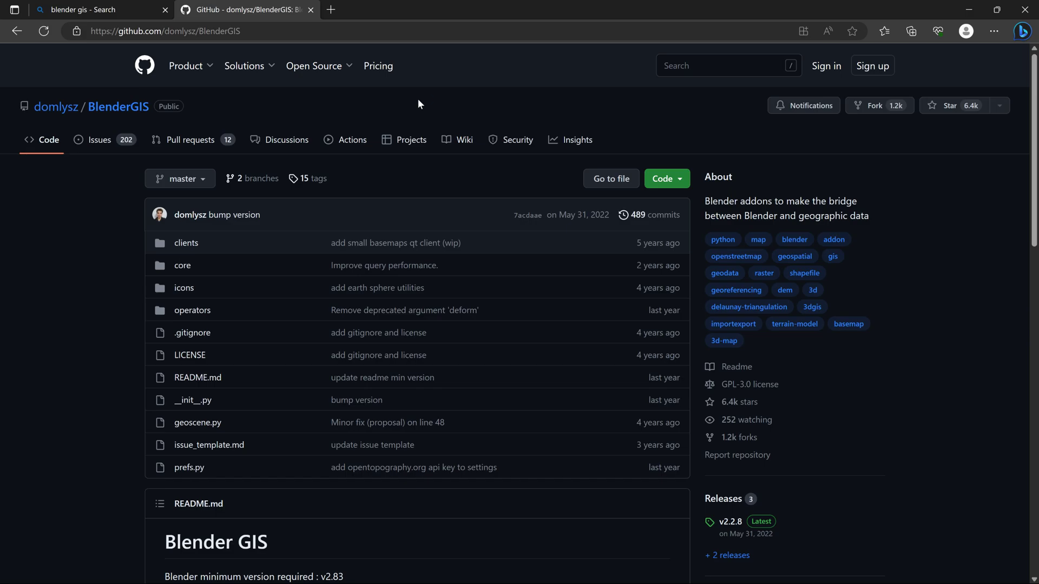
{"action": "mouse_move", "coordinate": [368, 98]}
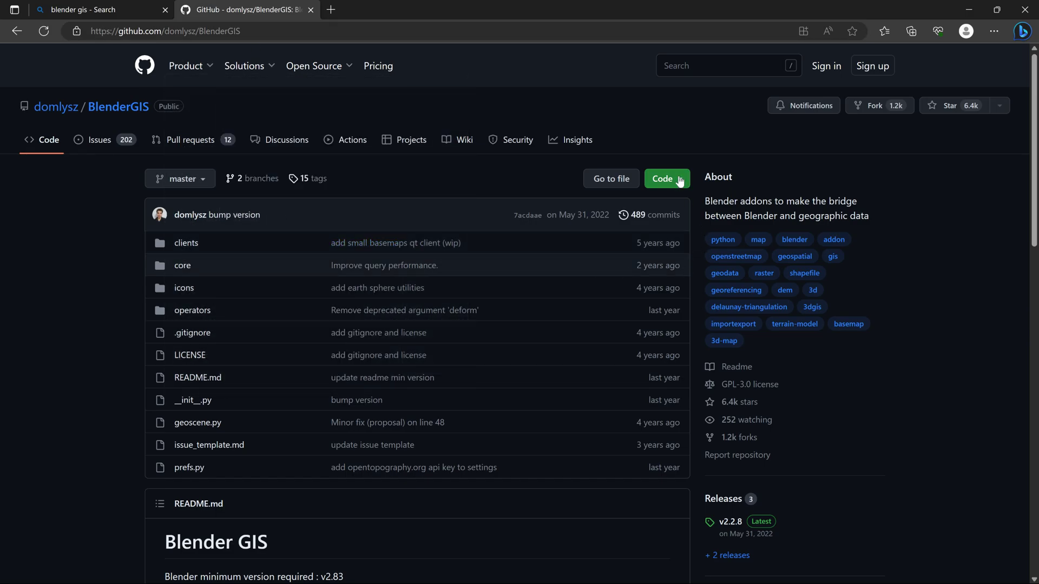
- Open the BlenderGIS repository's Code download options, then open Blender's Preferences from the Edit menu
{"action": "left_click", "coordinate": [664, 178]}
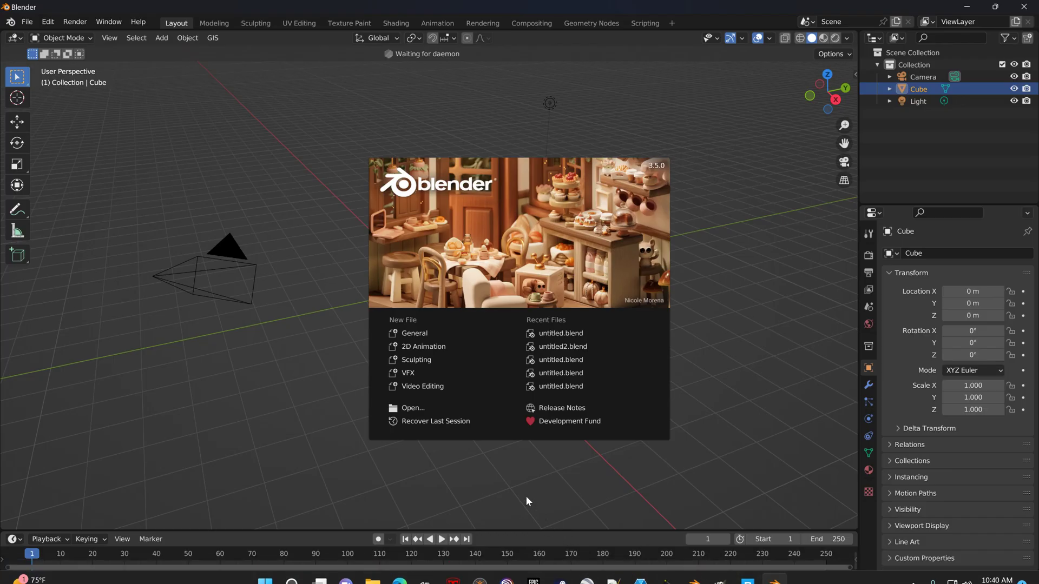
{"action": "left_click", "coordinate": [47, 22]}
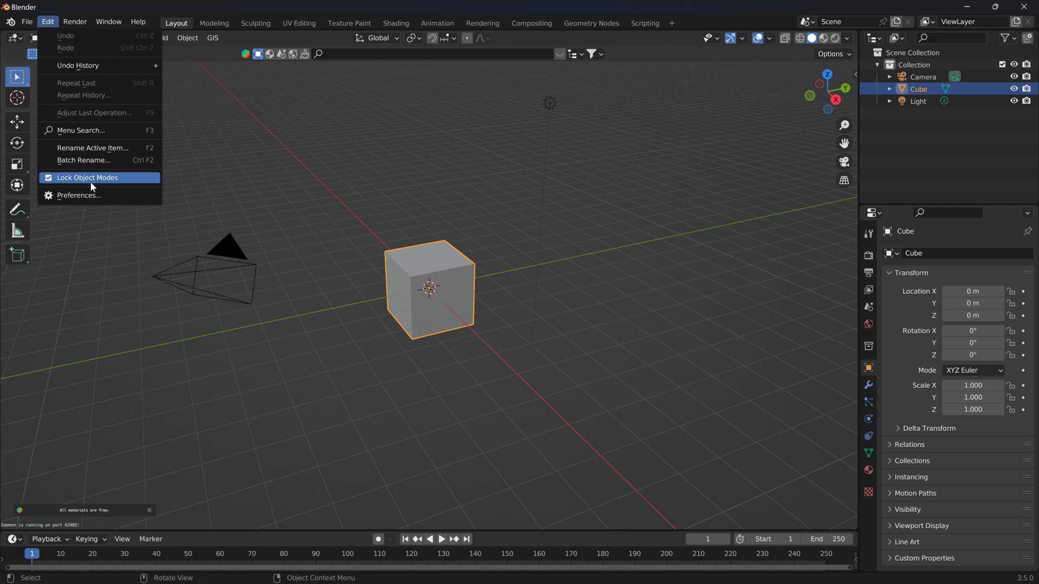
{"action": "left_click", "coordinate": [78, 195]}
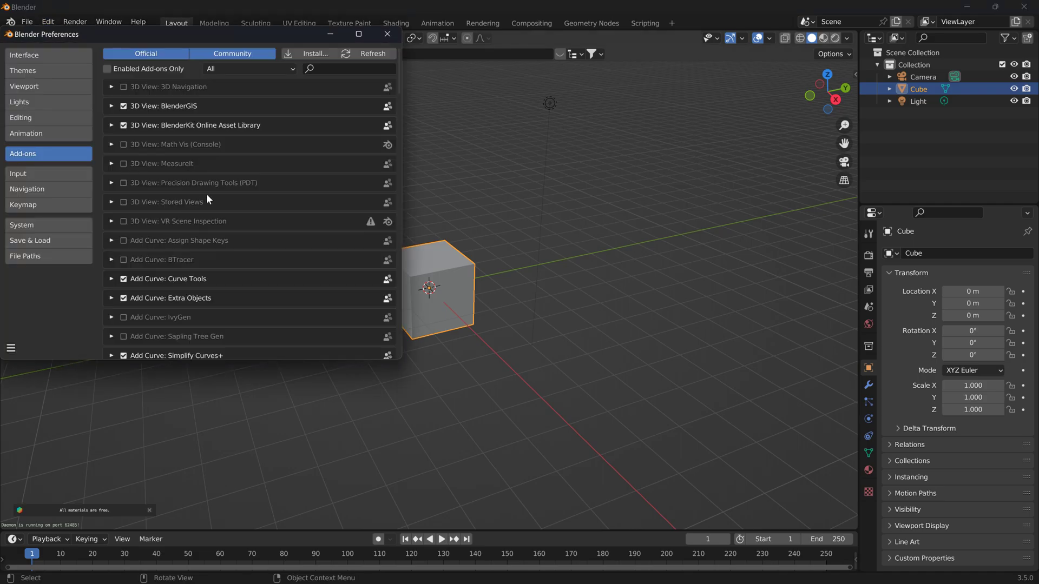
- Start installing an add-on and browse Downloads to find BlenderGIS-master.zip
{"action": "left_click", "coordinate": [315, 54]}
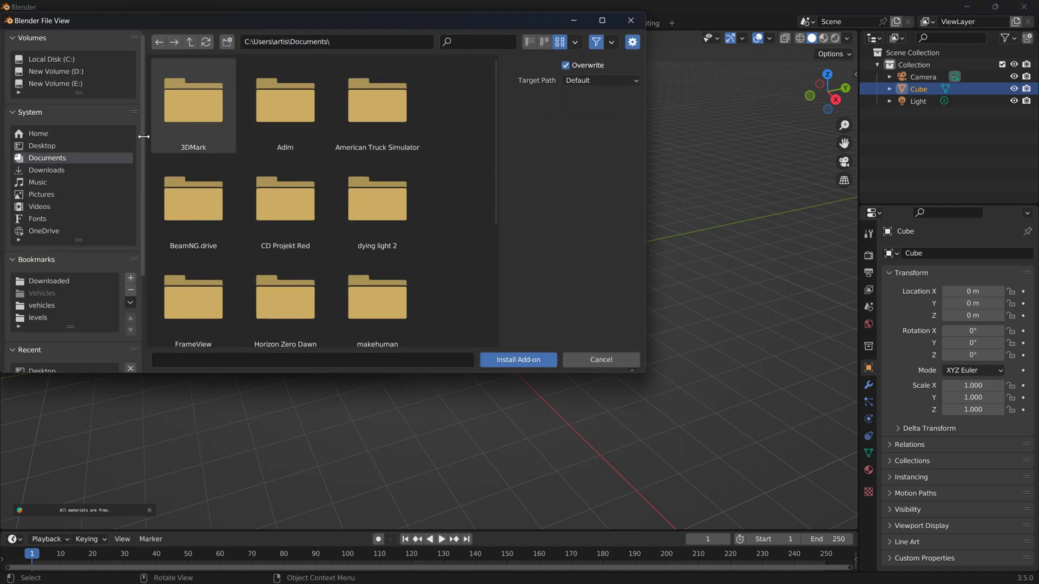
{"action": "left_click", "coordinate": [46, 169]}
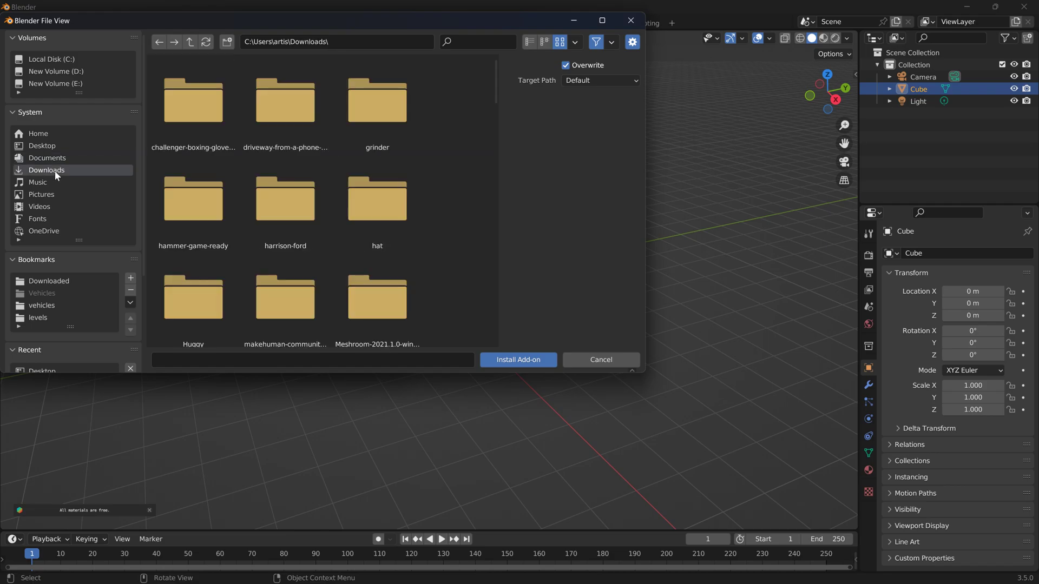
{"action": "scroll", "scroll_direction": "down", "scroll_amount": 3}
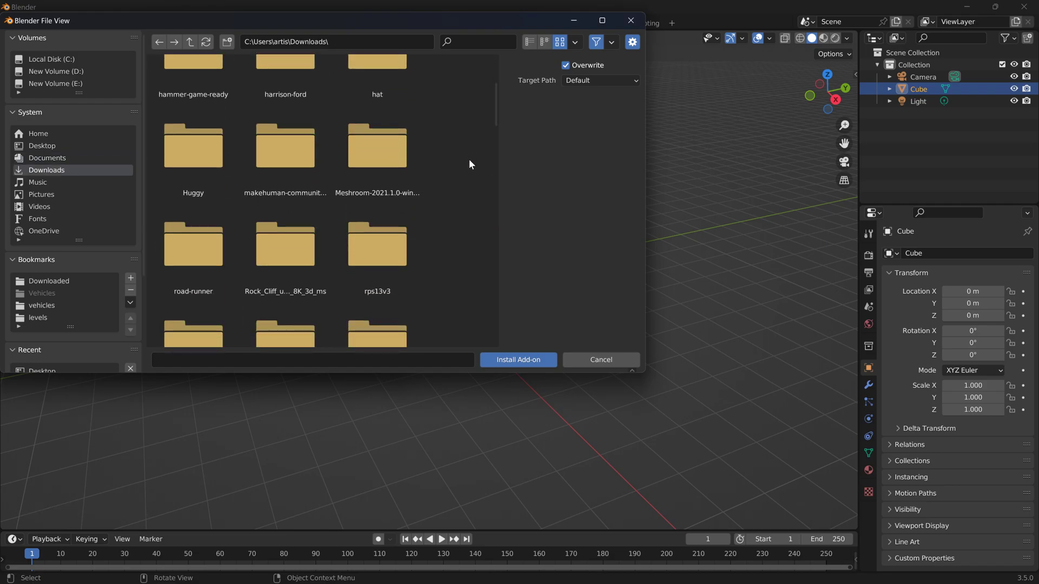
{"action": "scroll", "scroll_direction": "down", "scroll_amount": 3}
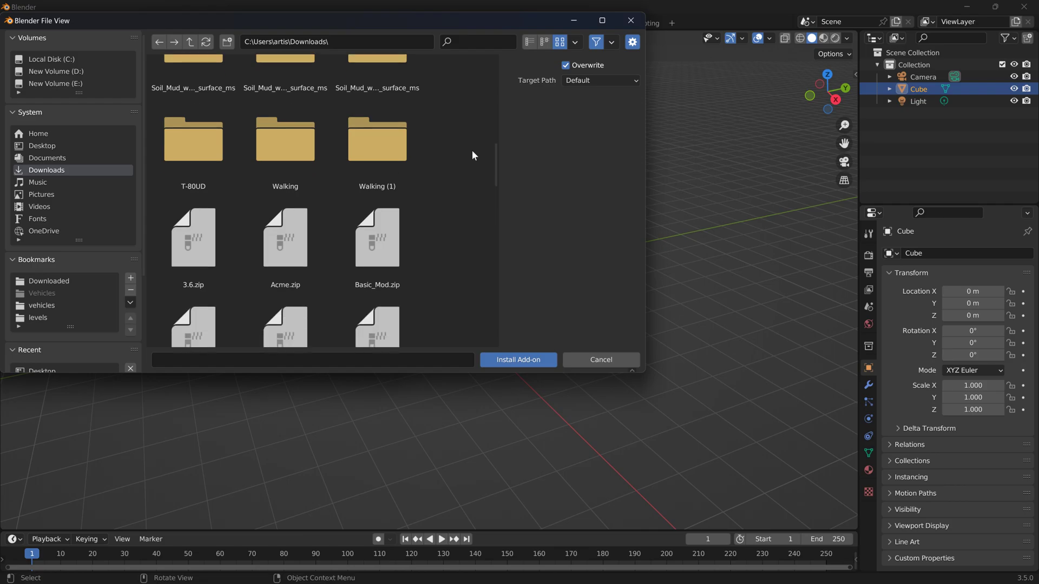
{"action": "scroll", "scroll_direction": "down", "scroll_amount": 3}
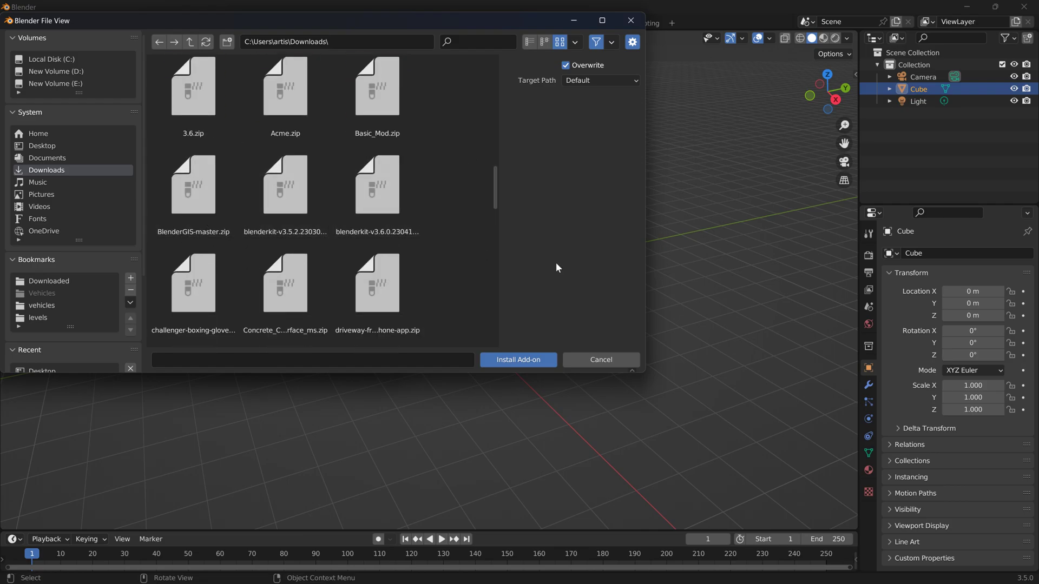
{"action": "mouse_move", "coordinate": [518, 360]}
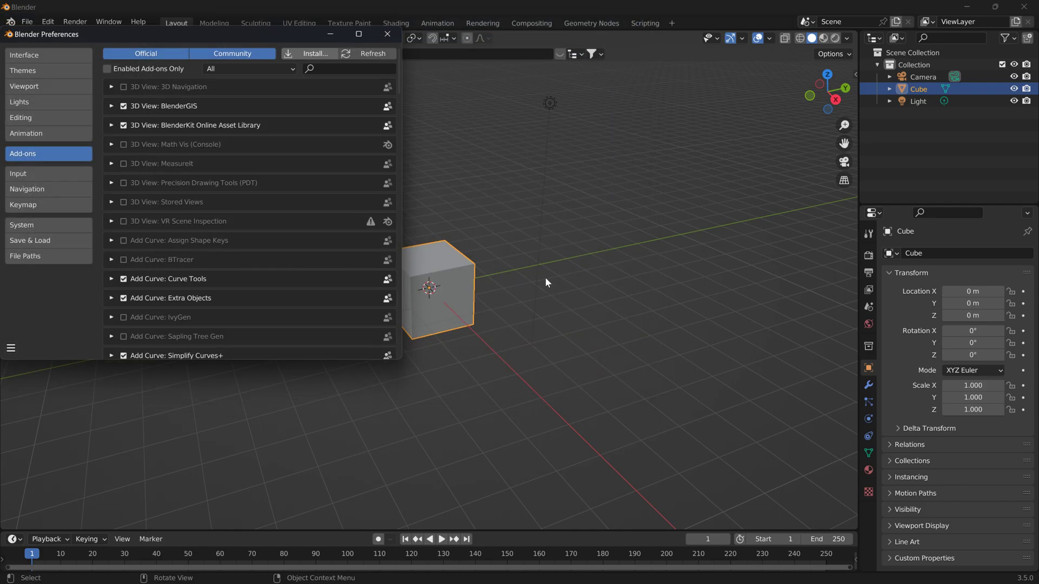
- Re-tick the 3D View: BlenderGIS checkbox and save the preferences
{"action": "left_click", "coordinate": [123, 106]}
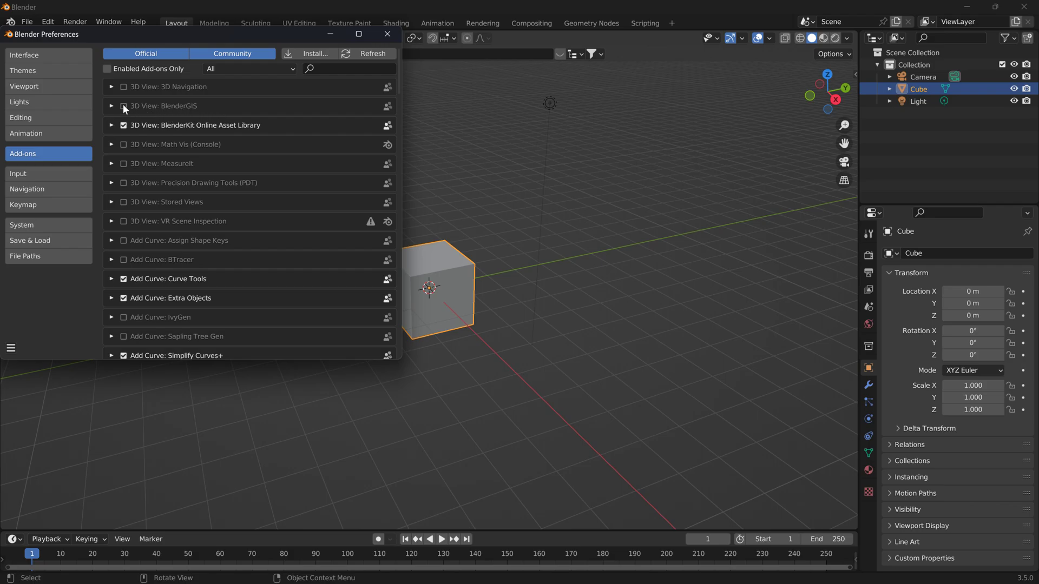
{"action": "left_click", "coordinate": [123, 106]}
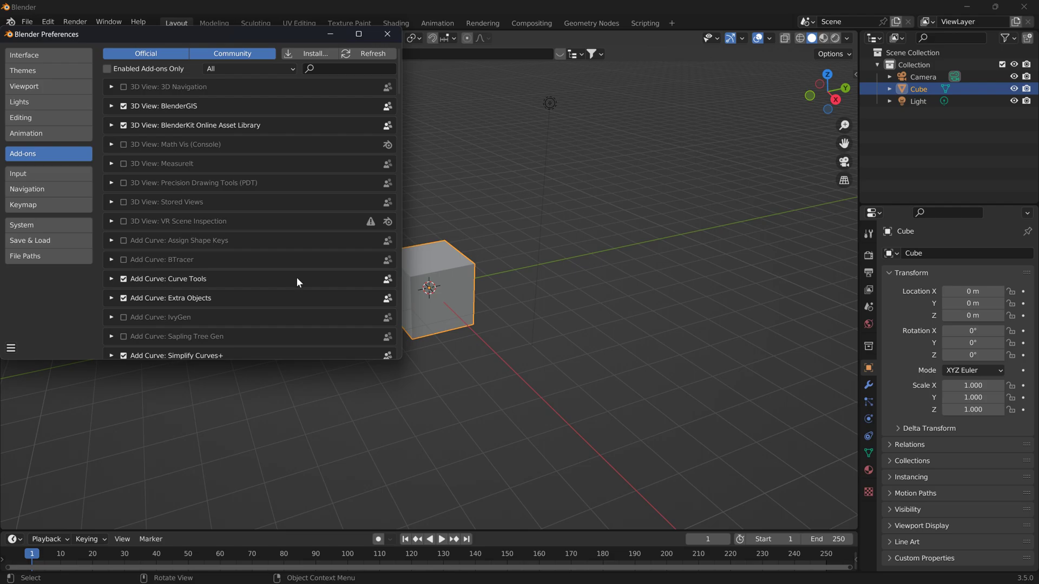
{"action": "mouse_move", "coordinate": [10, 349]}
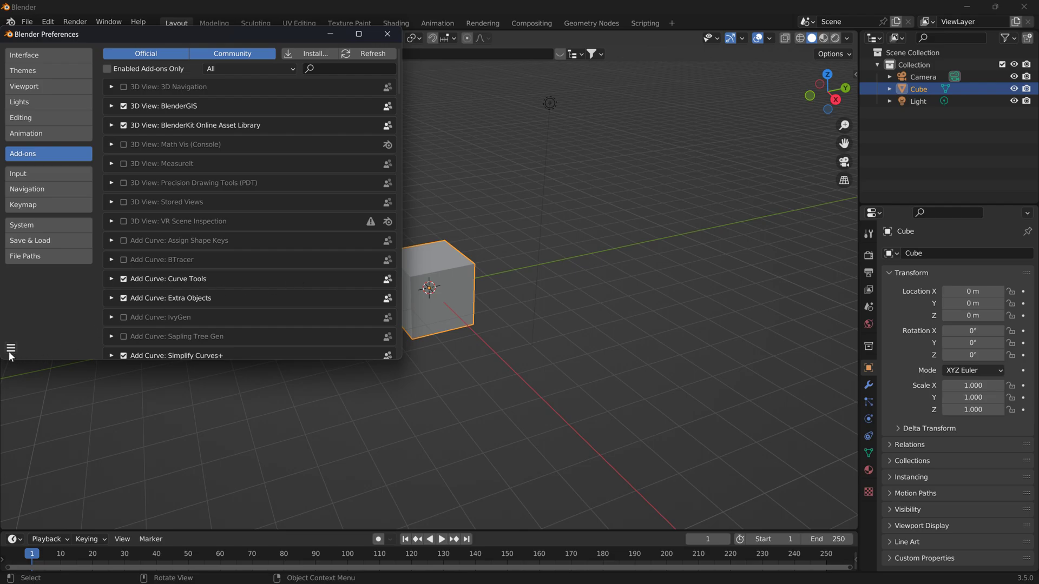
{"action": "left_click", "coordinate": [10, 349]}
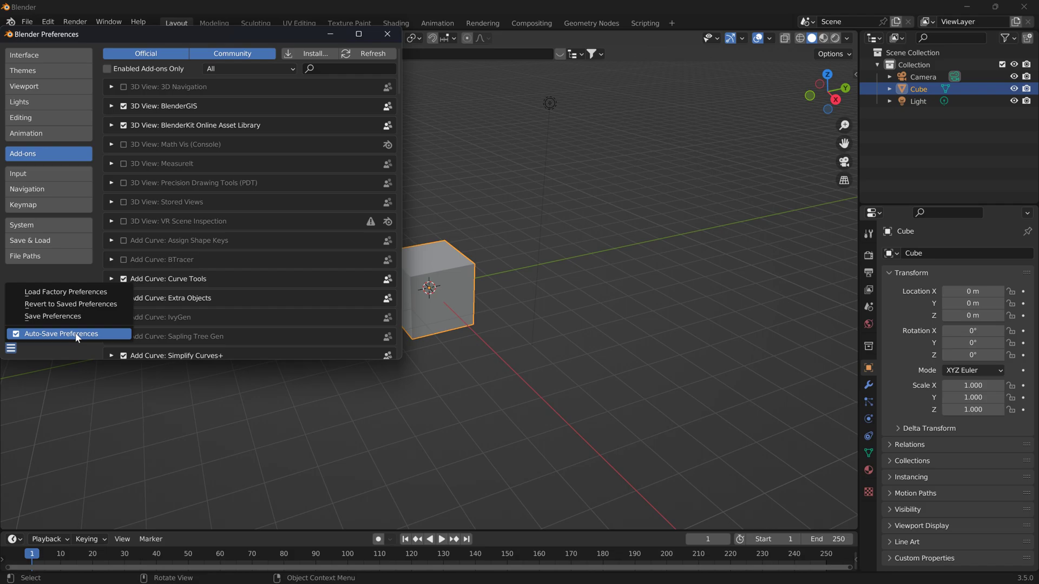
{"action": "mouse_move", "coordinate": [53, 315]}
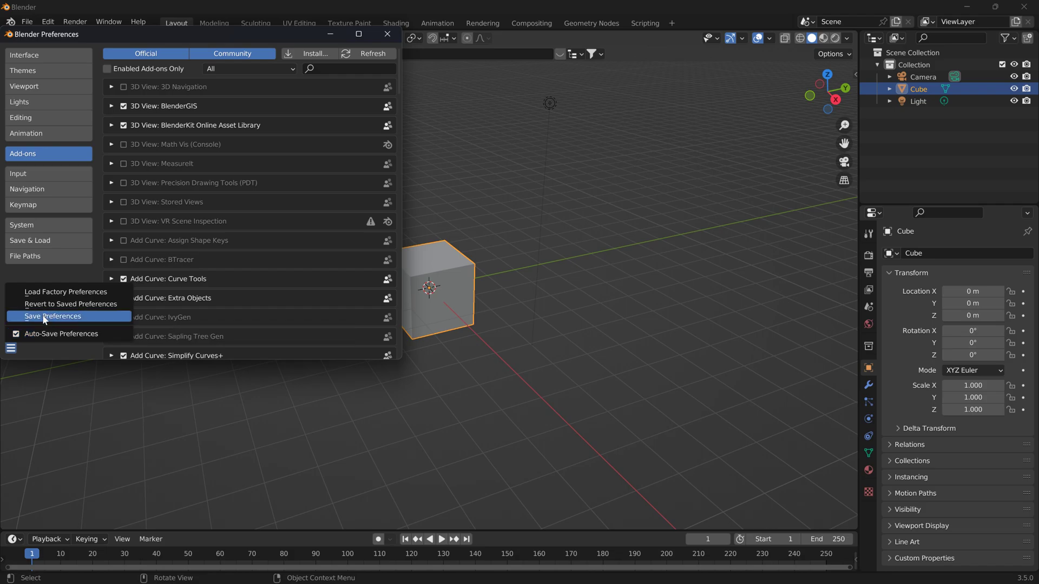
{"action": "left_click", "coordinate": [52, 316]}
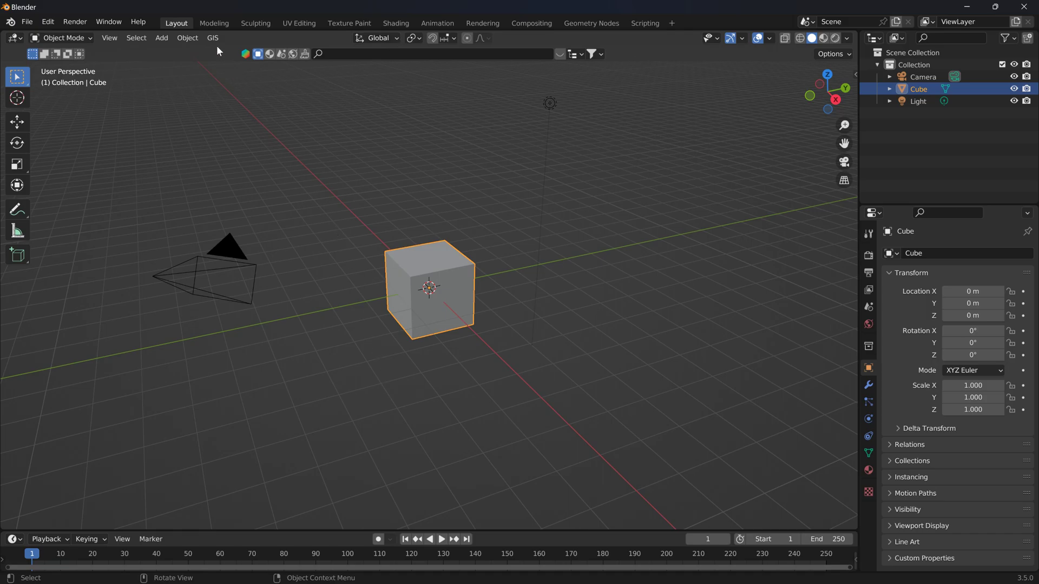
- Switch to Microsoft Edge on the BlenderGIS GitHub tab
{"action": "left_click", "coordinate": [212, 38]}
{"action": "type", "text": "open"}
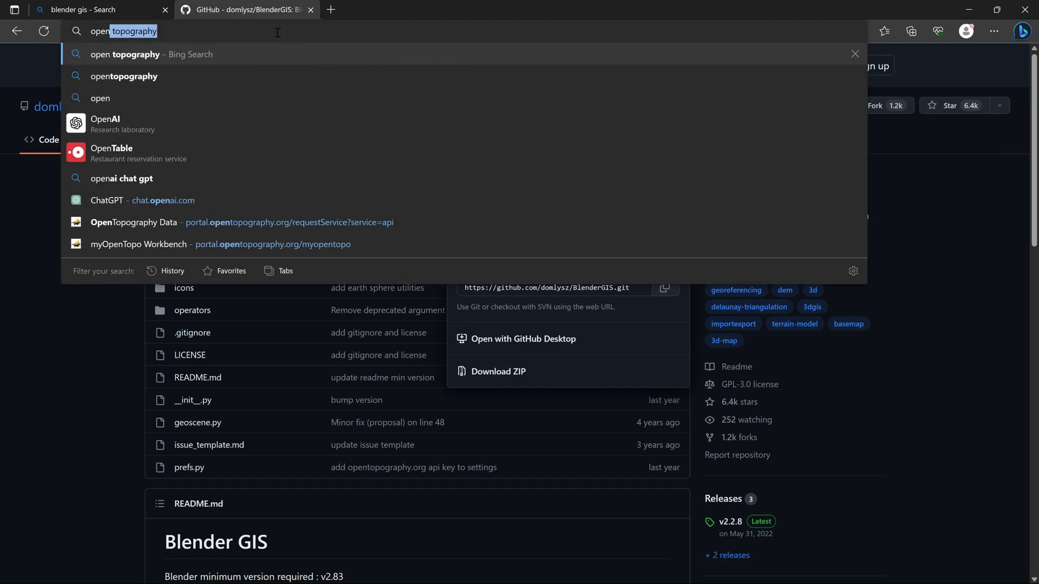
{"action": "mouse_move", "coordinate": [151, 87]}
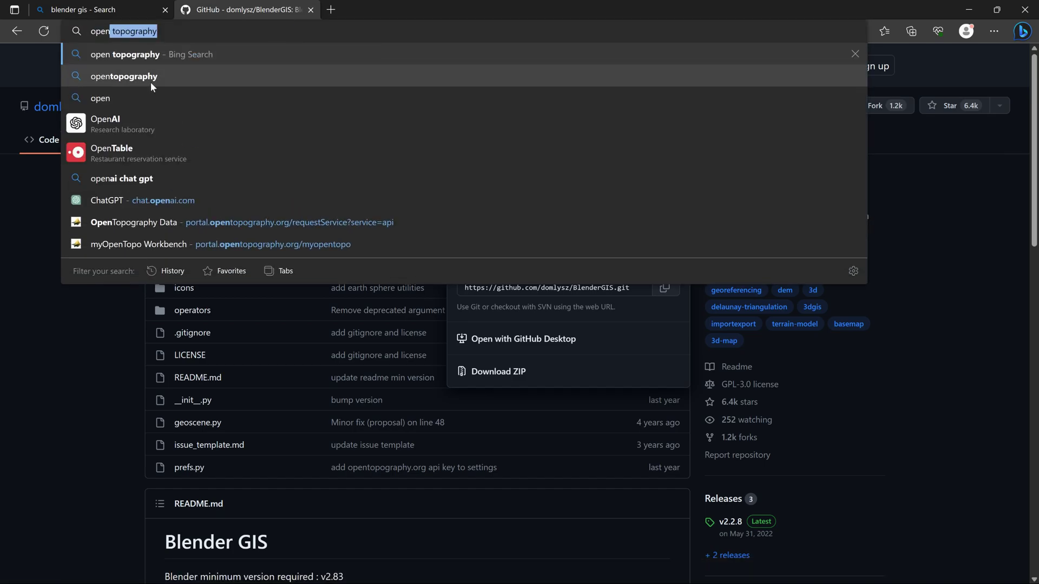
- Search for opentopography and open the Home | OpenTopography result
{"action": "left_click", "coordinate": [124, 76]}
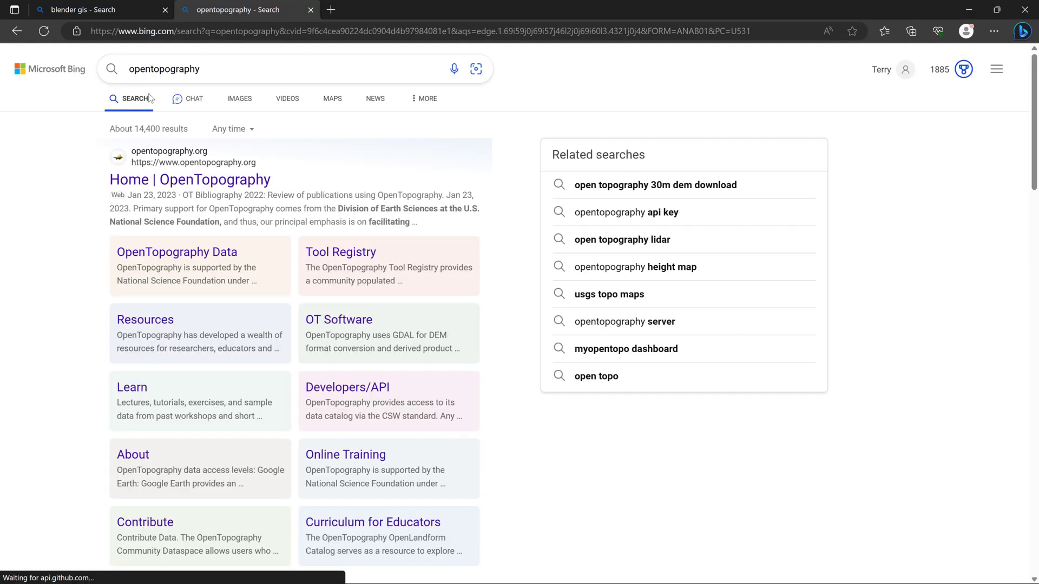
{"action": "left_click", "coordinate": [189, 179]}
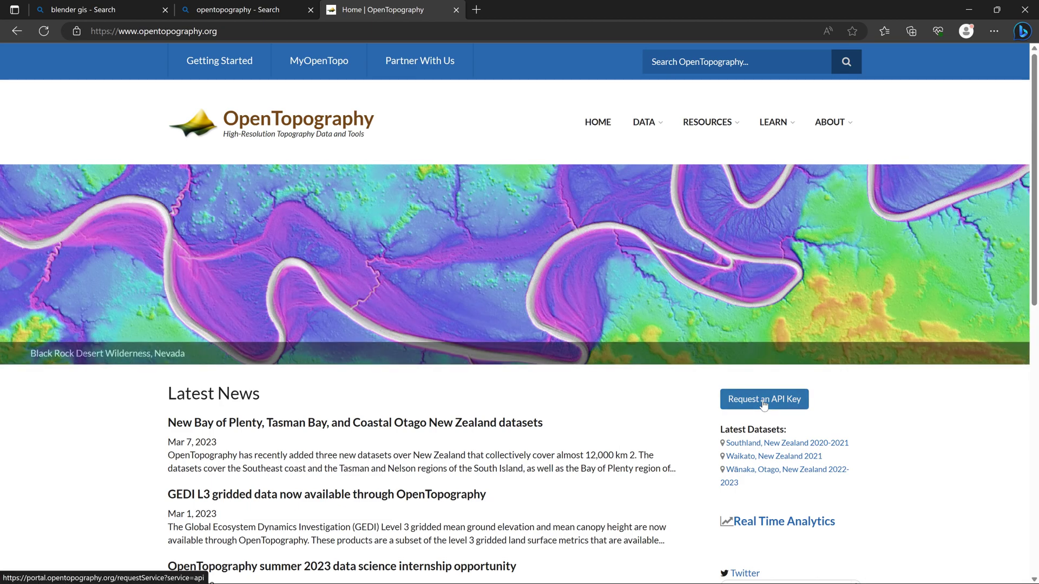
- Request an OpenTopography API key, reaching the login page
{"action": "left_click", "coordinate": [764, 399]}
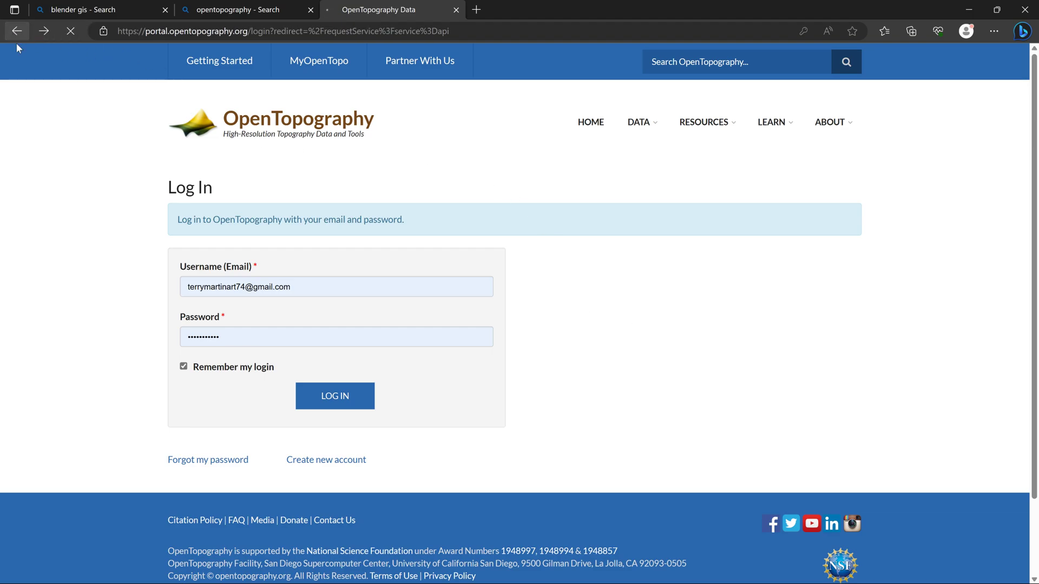
{"action": "left_click", "coordinate": [335, 395]}
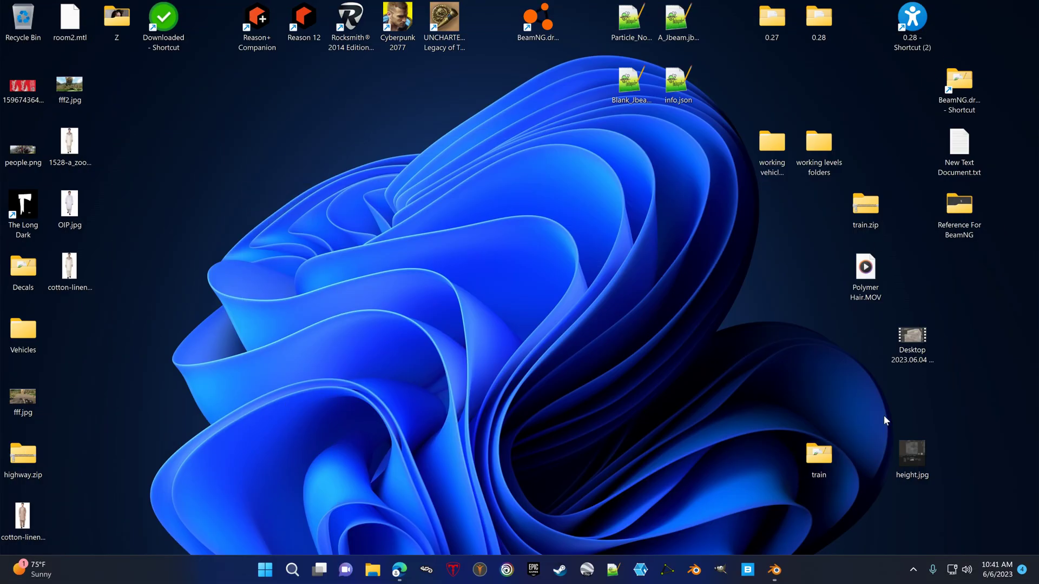
{"action": "double_click", "coordinate": [958, 141]}
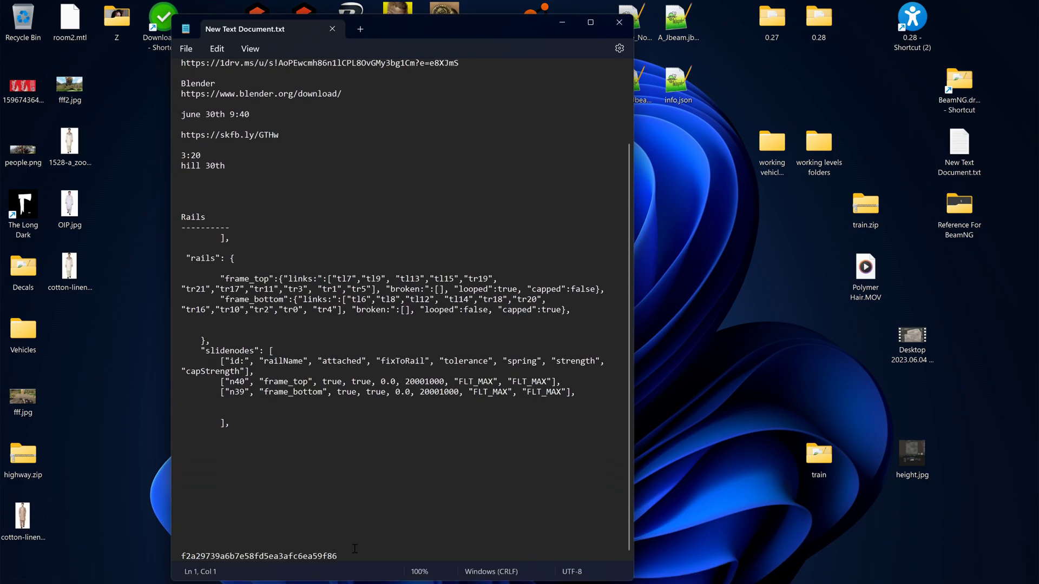
{"action": "left_click_drag", "start_coordinate": [182, 555], "coordinate": [254, 555]}
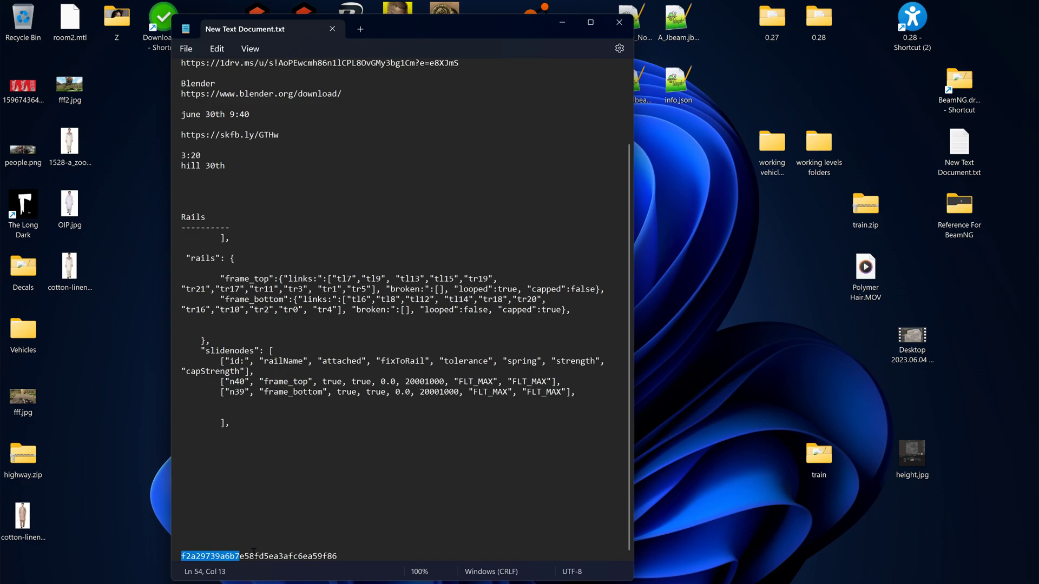
{"action": "left_click", "coordinate": [618, 22]}
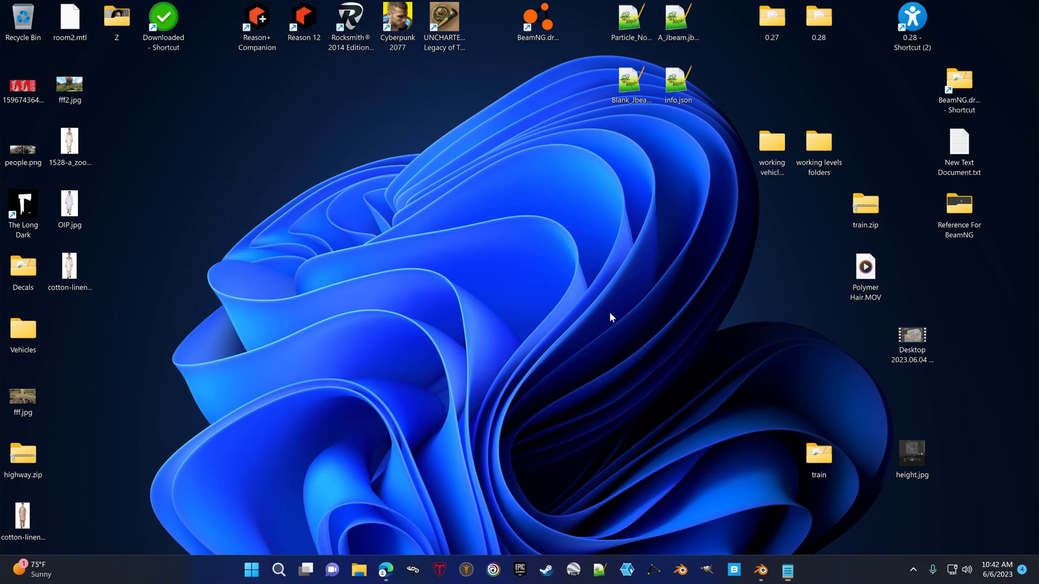
{"action": "mouse_move", "coordinate": [581, 390]}
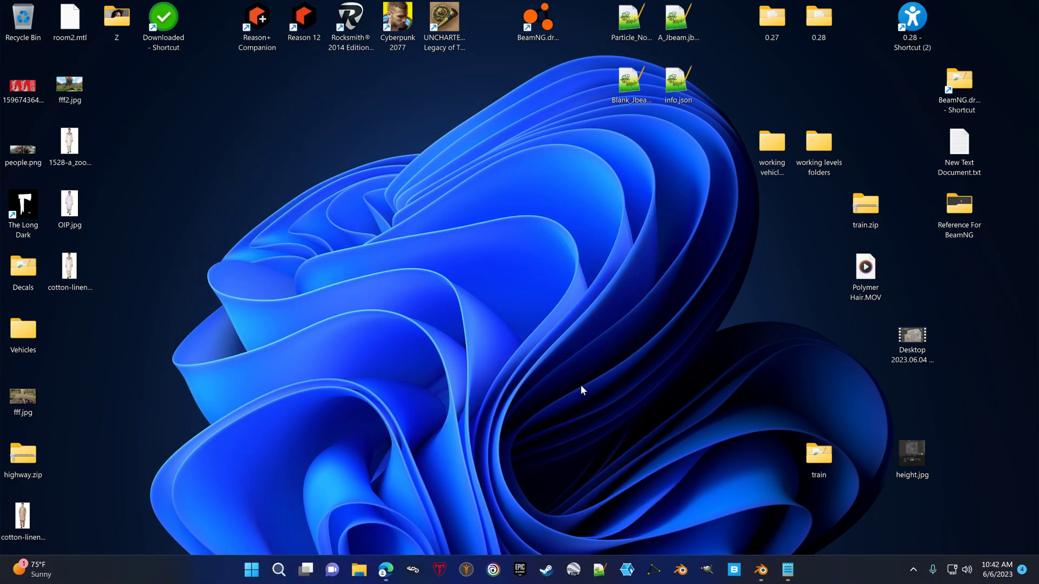